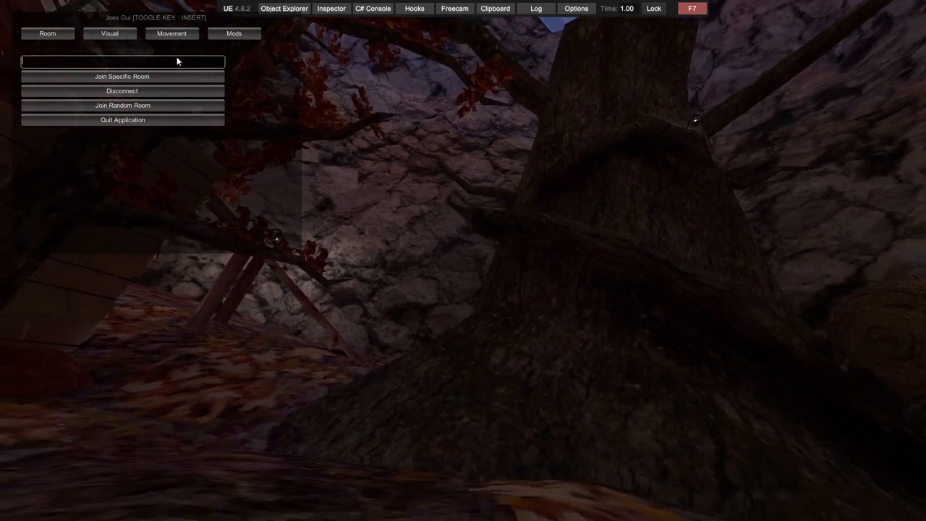
text(lyuhgkkygkyk)
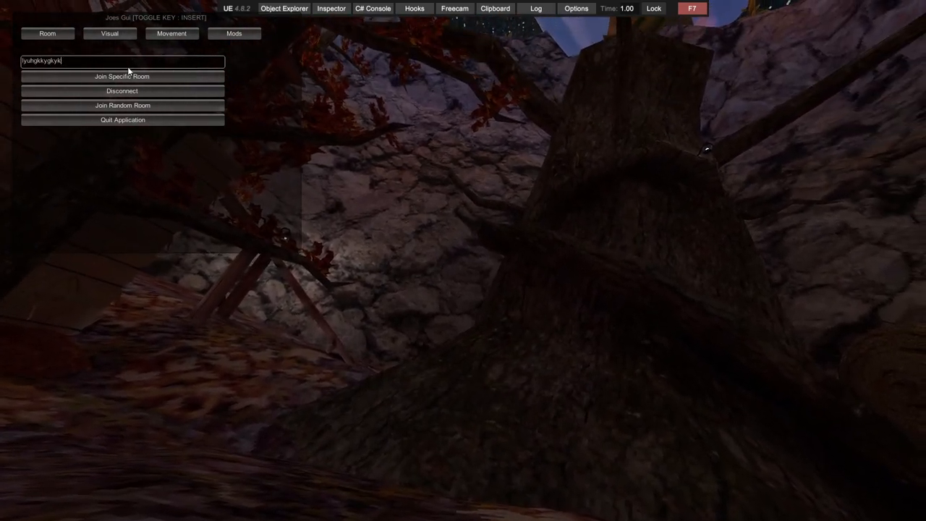
click(173, 34)
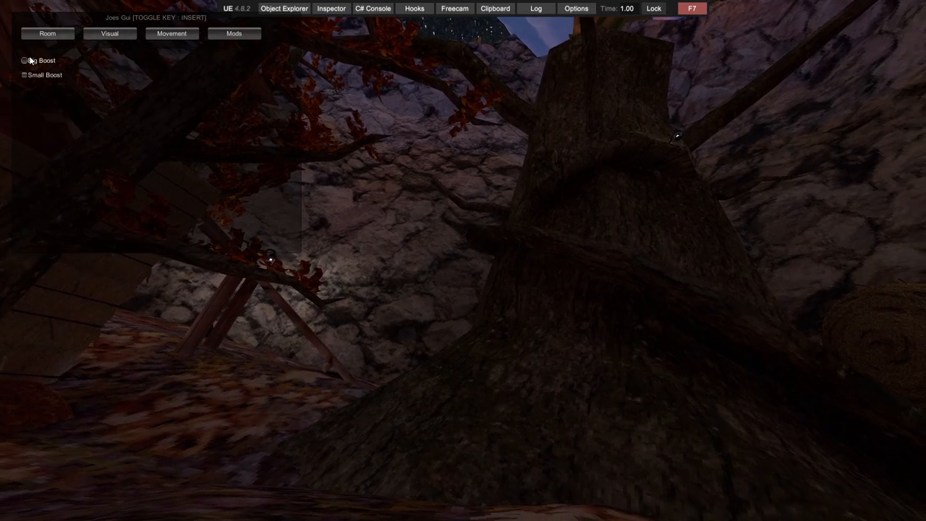
Enable the first boost option, then switch on the Spazz Monke mod.
click(23, 60)
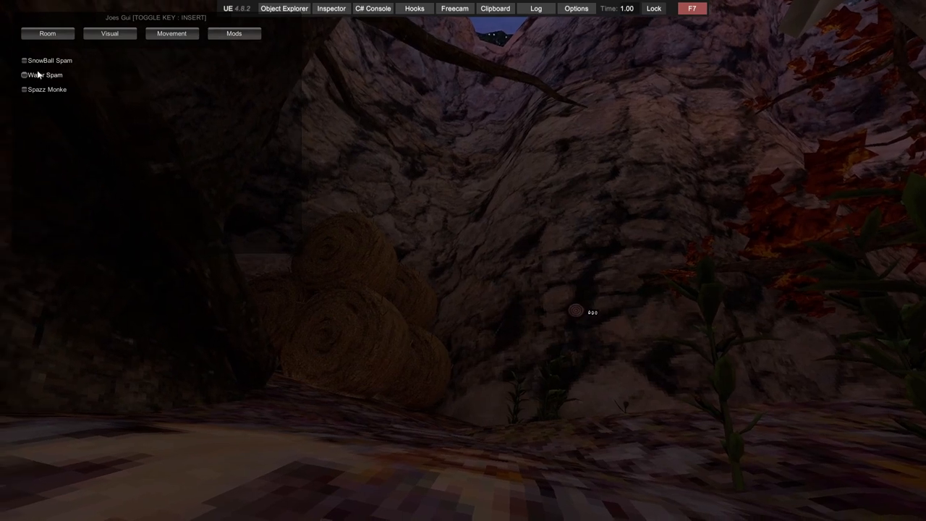
click(23, 90)
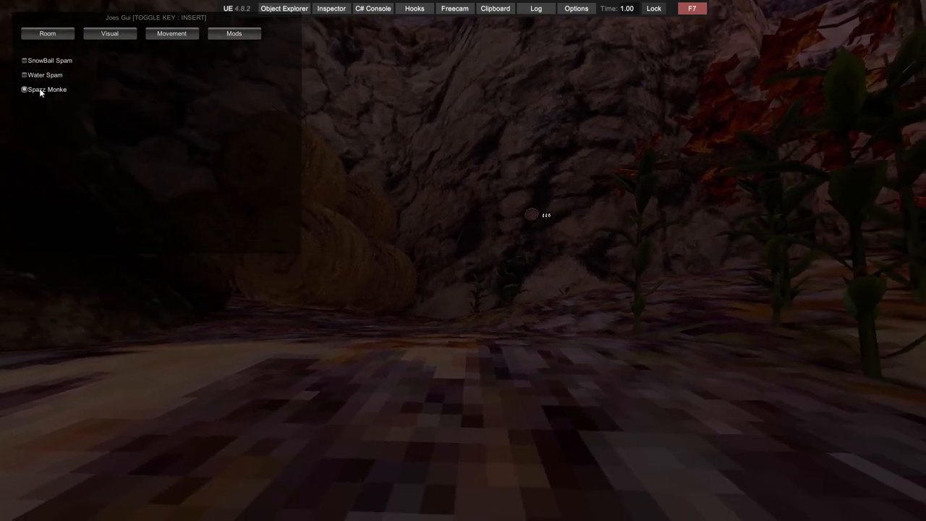